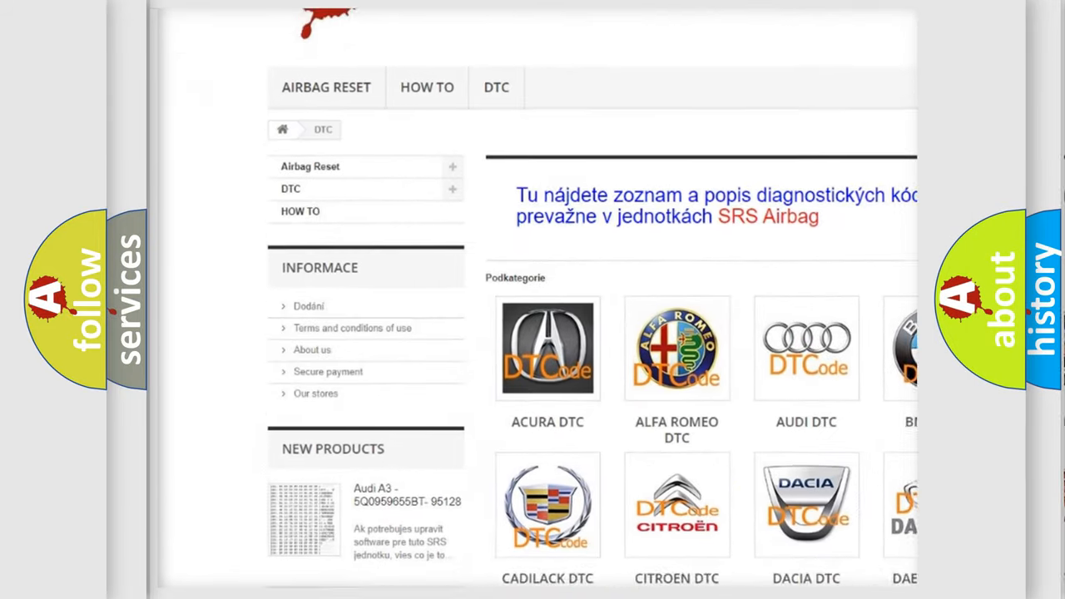
Scroll down the DTC page past the car-make logos to the B trouble code list
{"action": "scroll", "scroll_direction": "down", "scroll_amount": 3}
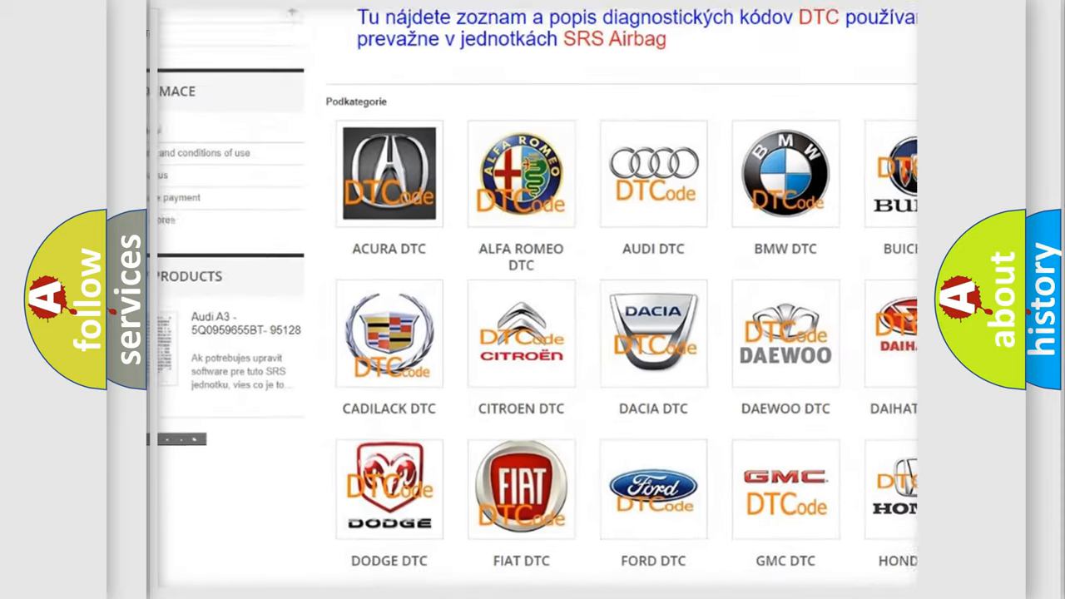
{"action": "scroll", "scroll_direction": "down", "scroll_amount": 3}
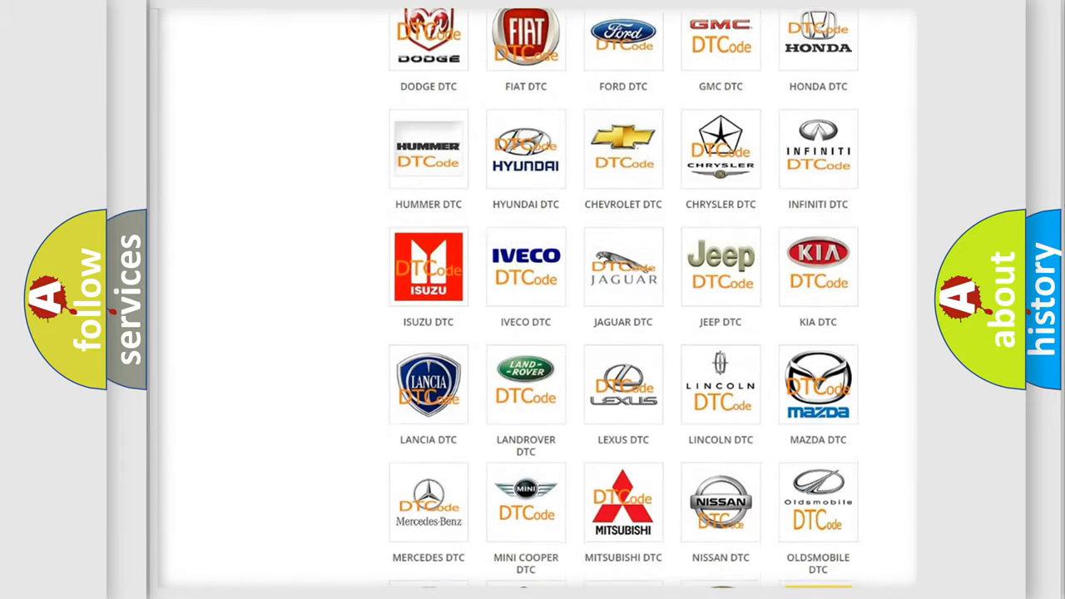
{"action": "scroll", "scroll_direction": "down", "scroll_amount": 3}
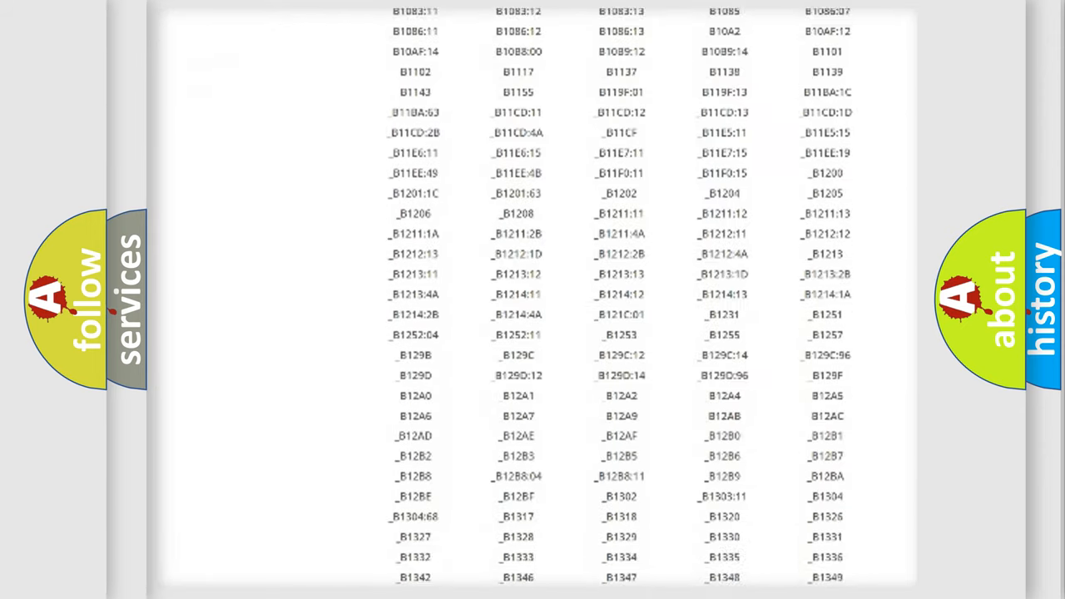
{"action": "scroll", "scroll_direction": "down", "scroll_amount": 3}
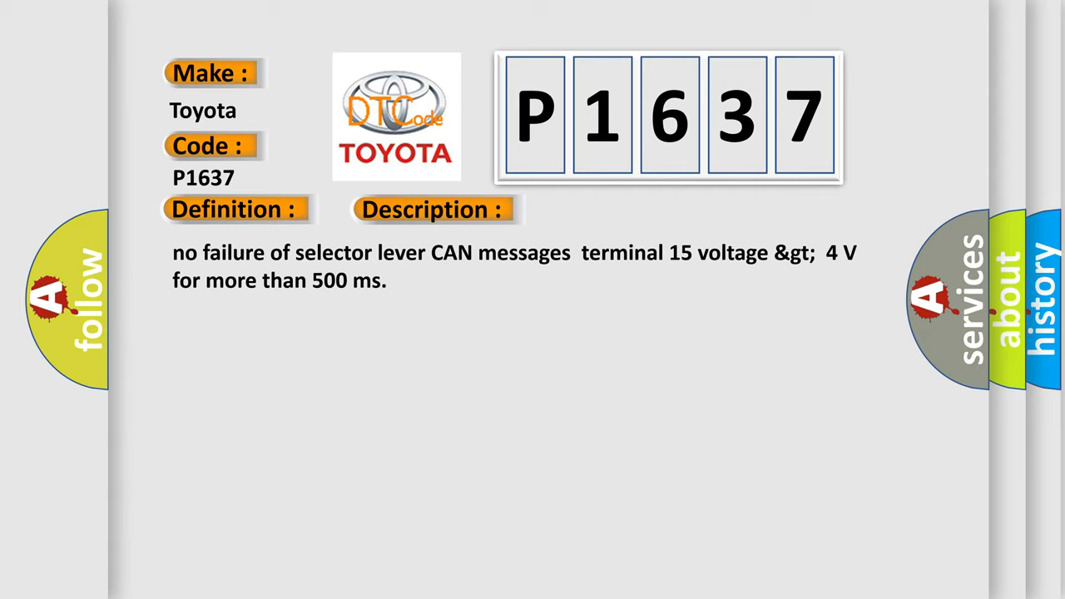
Advance the slide to reveal the P1637 Cause heading: ECM terminal resistor, databus malfunction, replace ECM
{"action": "left_click", "coordinate": [433, 209]}
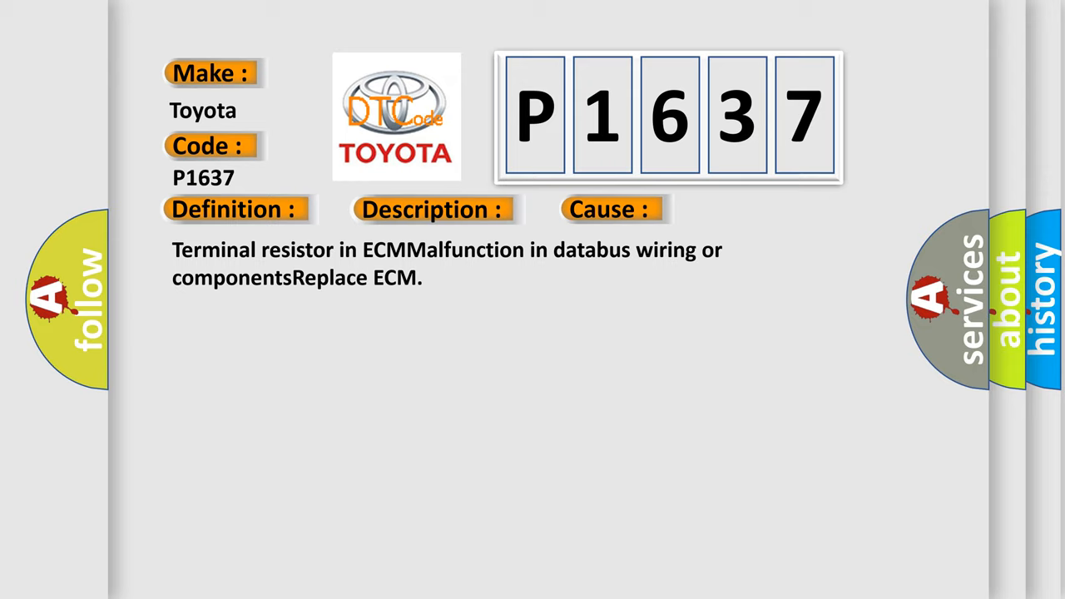